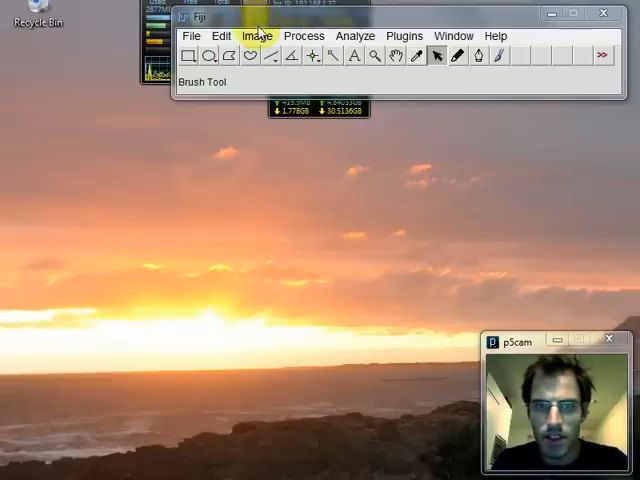
Start a blank TrakEM2 project from Fiji's File > New menu.
click(191, 36)
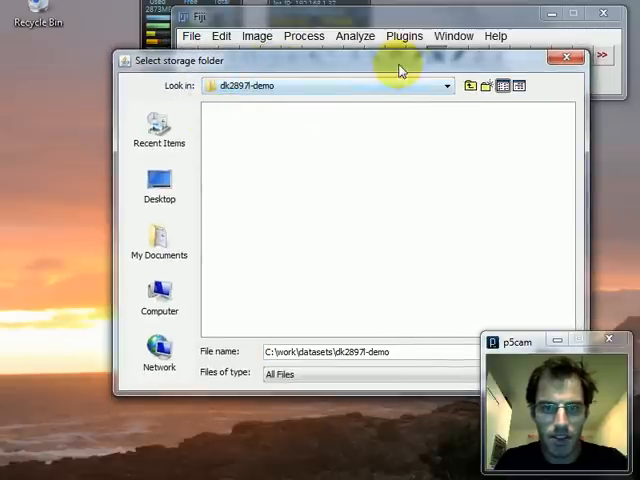
Select C:\work\datasets\dk2897l-demo as the project's storage folder.
click(416, 331)
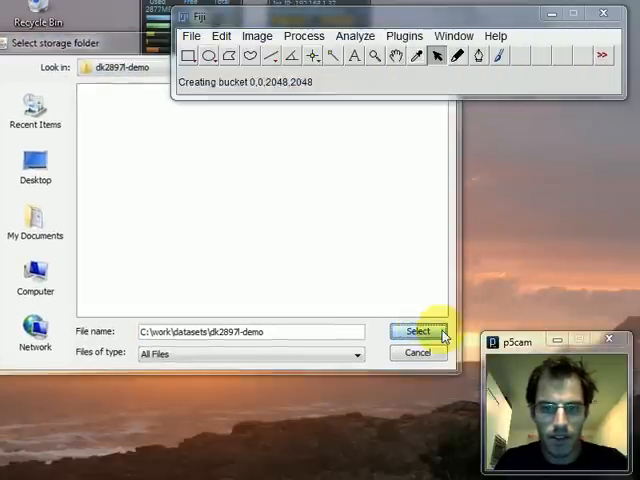
click(417, 331)
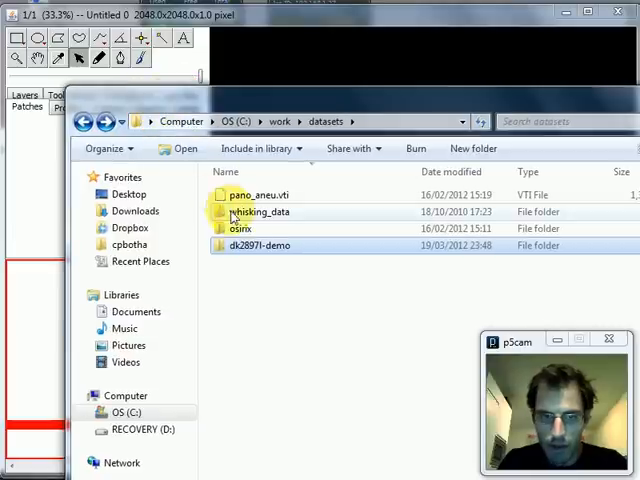
Open the dk2897l-demo folder in Explorer and drop it onto the TrakEM2 canvas.
double_click(256, 245)
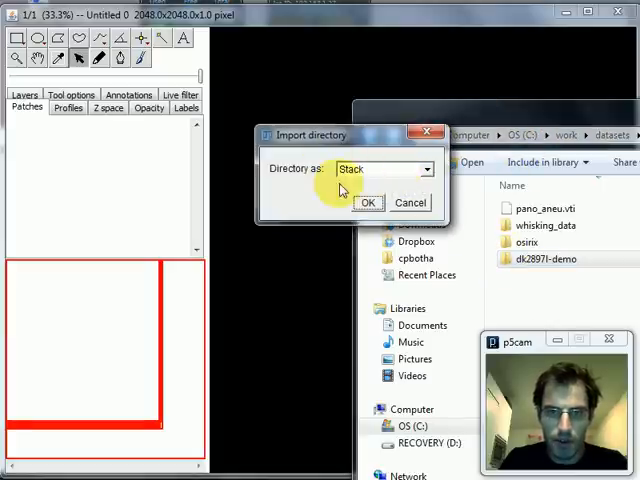
Confirm importing dk2897l-demo as a Stack, loading the five histology slices.
click(367, 202)
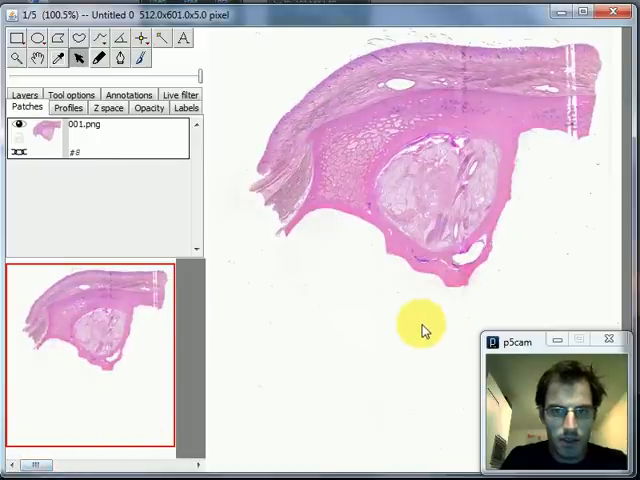
mouse_move(315, 140)
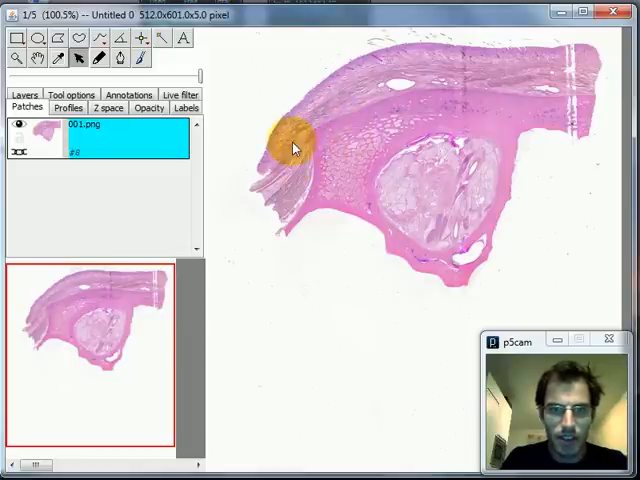
Run Align > Align stack slices from the image context menu with default parameters.
right_click(290, 140)
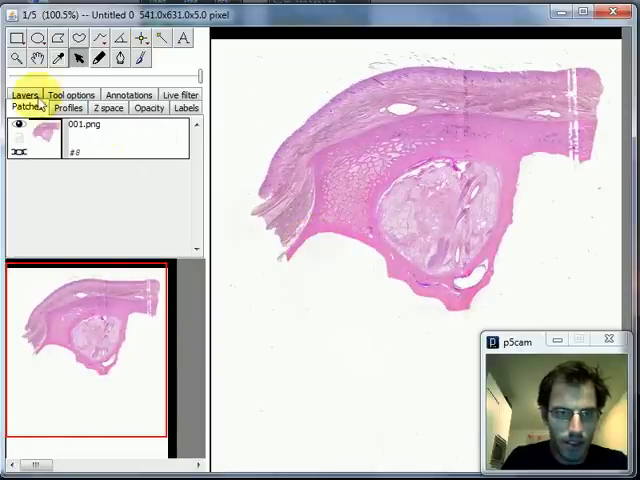
Display layer 2 (z=1.0) from the Layers tab.
click(28, 107)
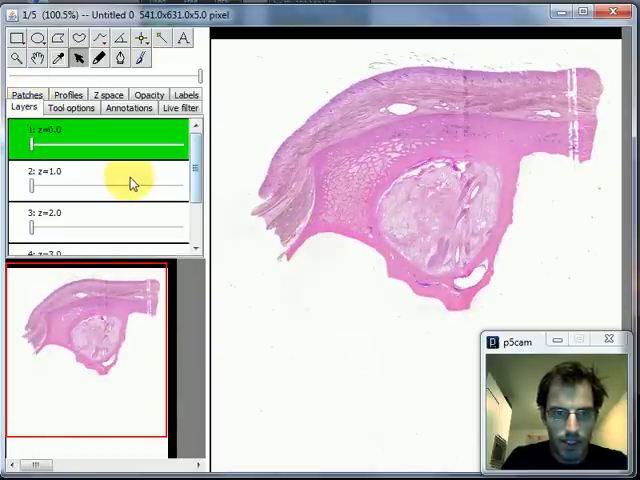
click(100, 171)
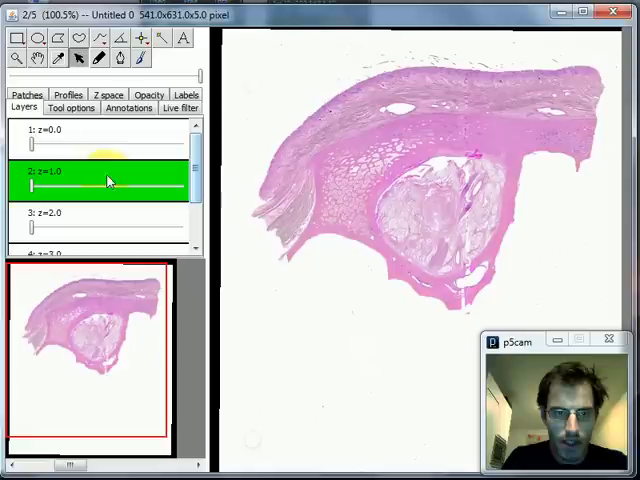